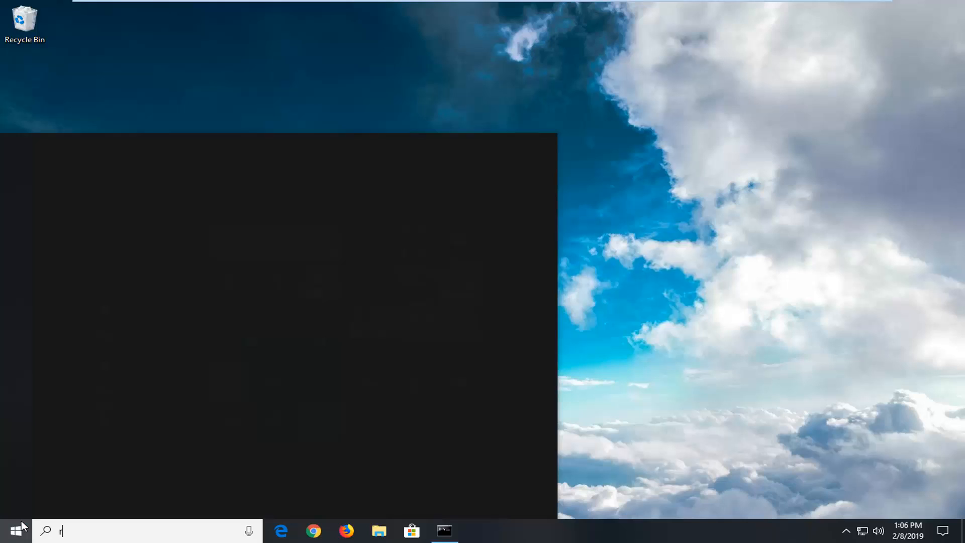
Step: Search the Start menu for 'regedit' to find Registry Editor
text(egedit)
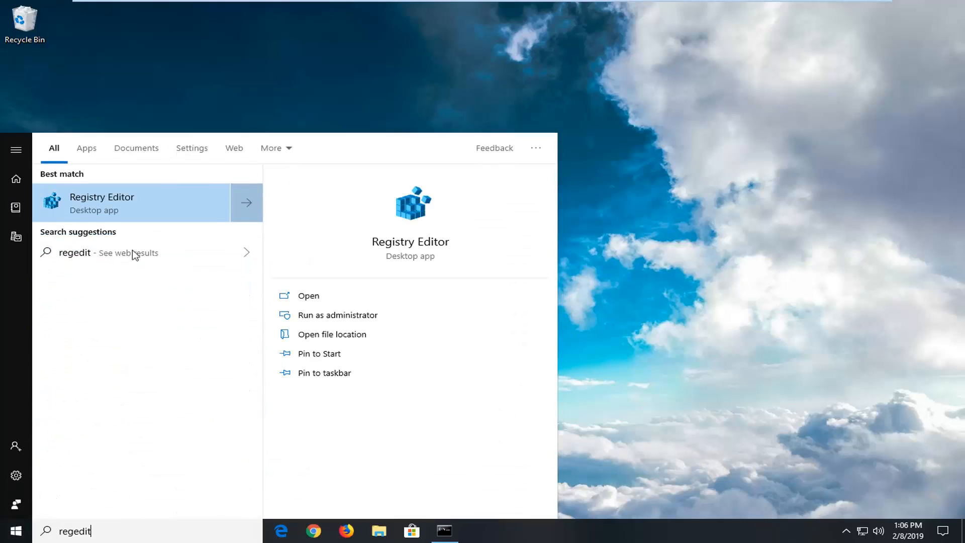
mouse_move(108, 208)
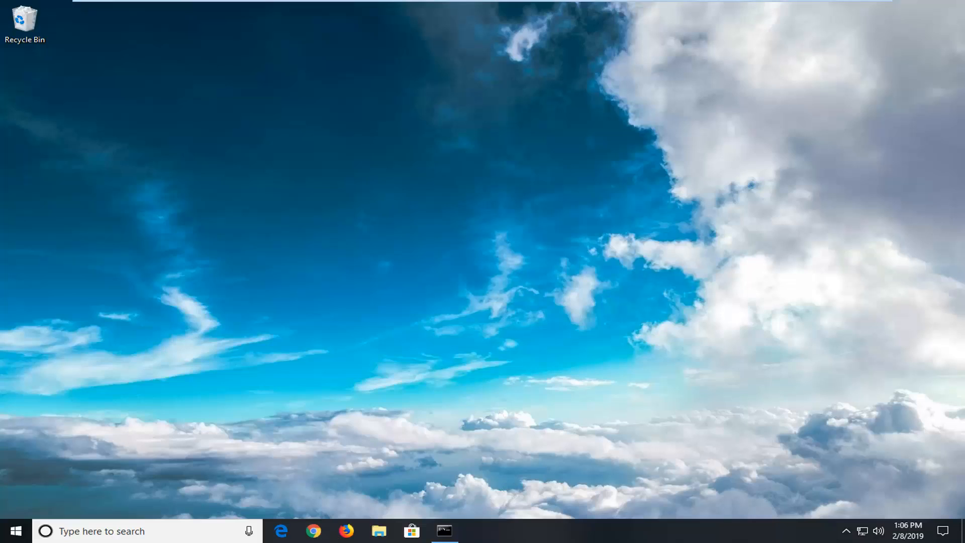
Step: Launch Registry Editor, bring up File > Import, and cancel it to return to the main window
click(477, 531)
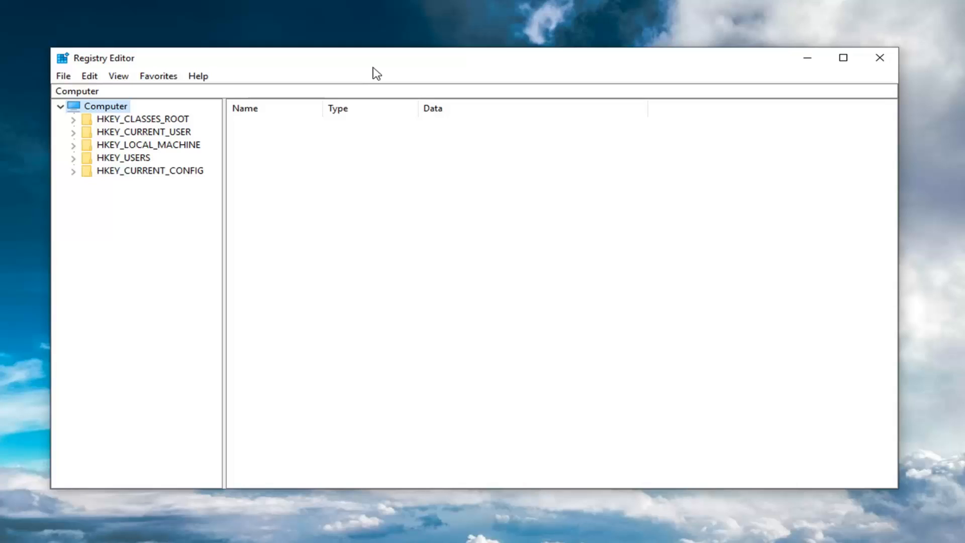
mouse_move(83, 75)
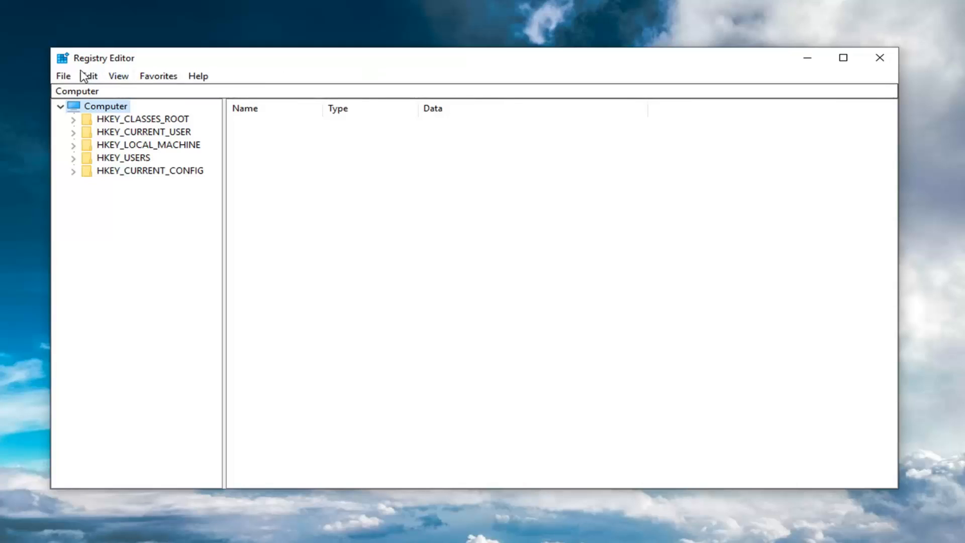
click(63, 76)
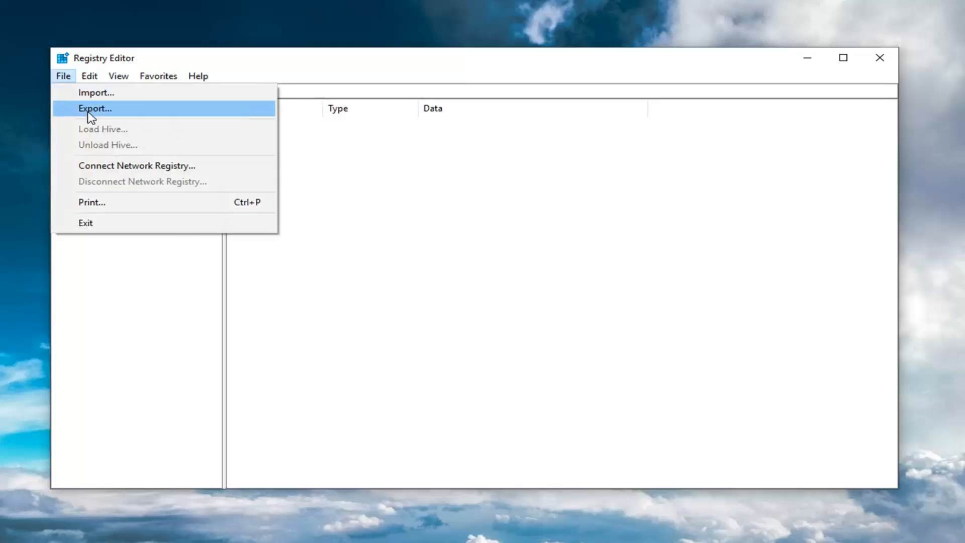
click(94, 109)
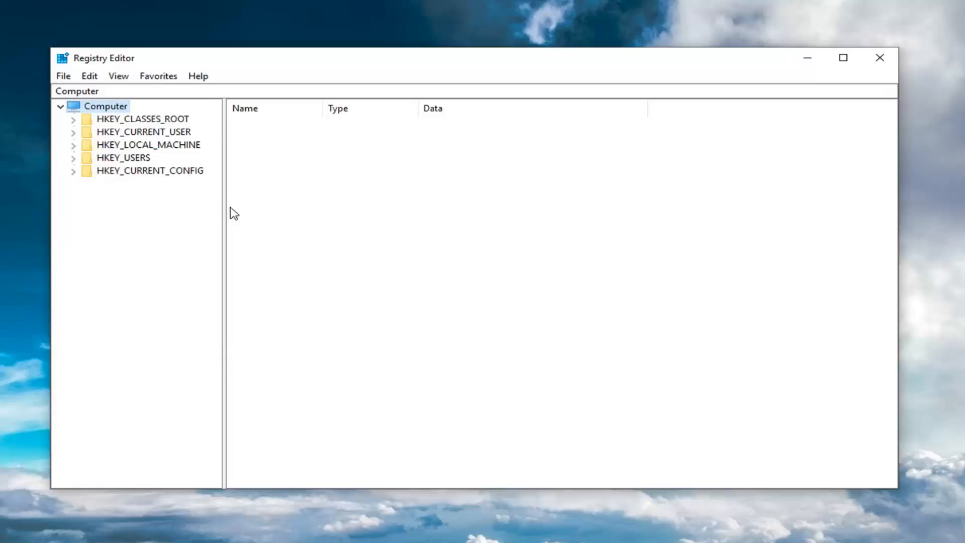
click(62, 75)
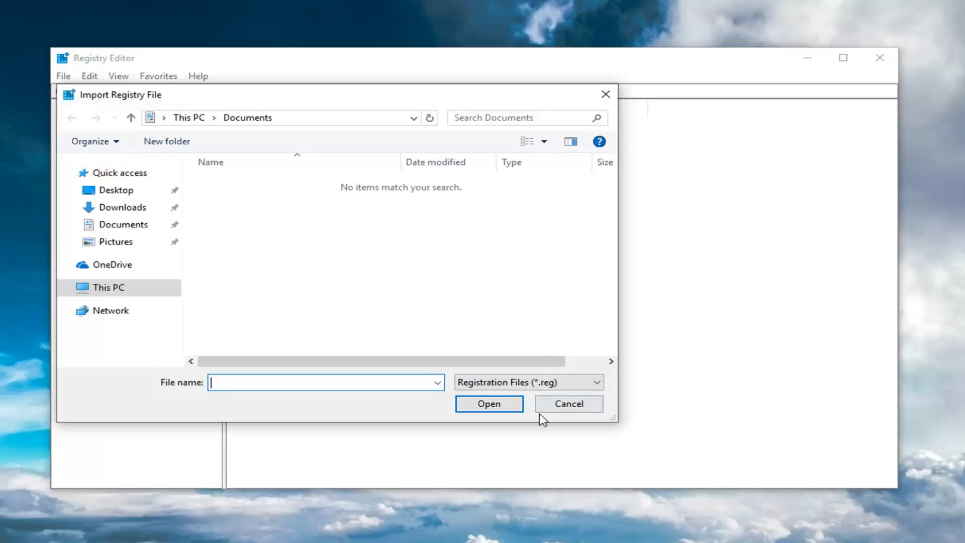
click(567, 404)
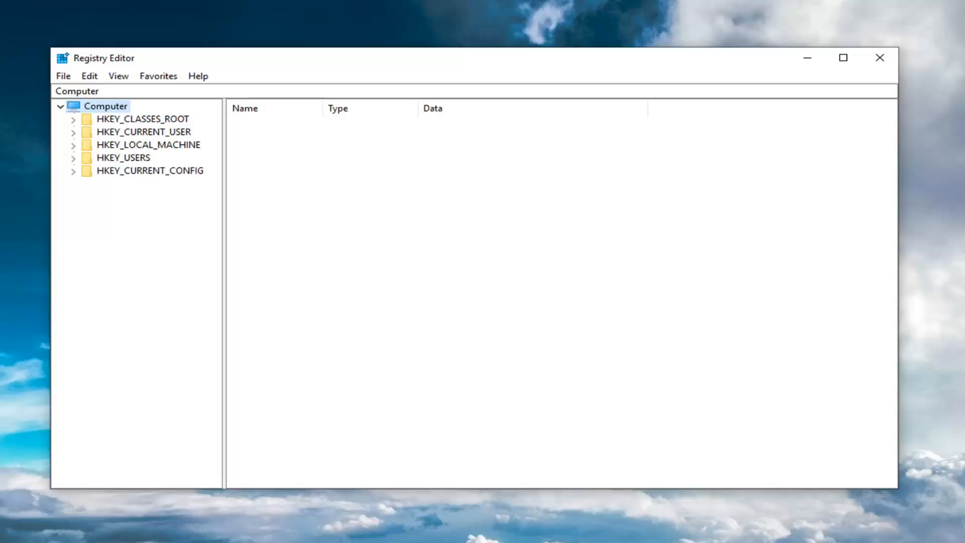
Step: Navigate to HKEY_LOCAL_MACHINE\SYSTEM\CurrentControlSet\Services\Dhcp and show its values
click(148, 145)
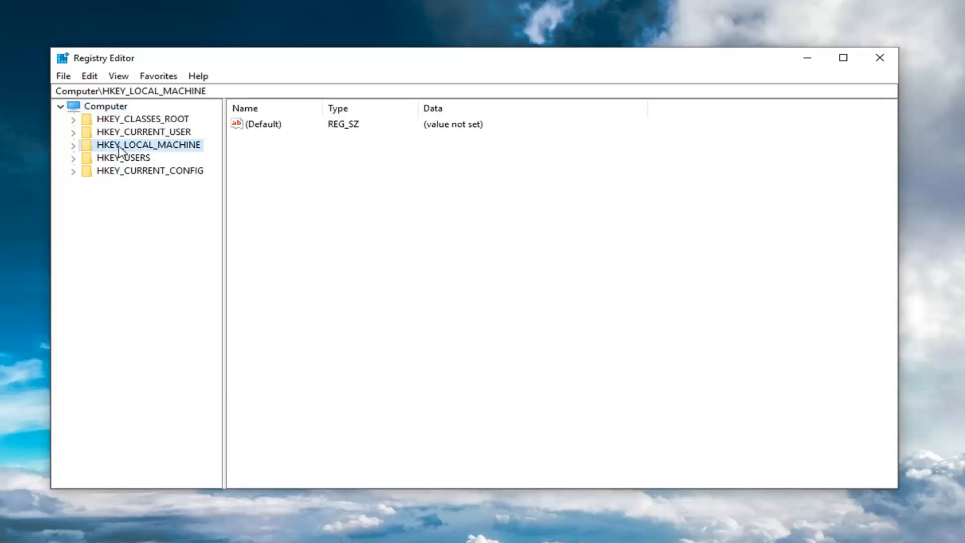
click(73, 145)
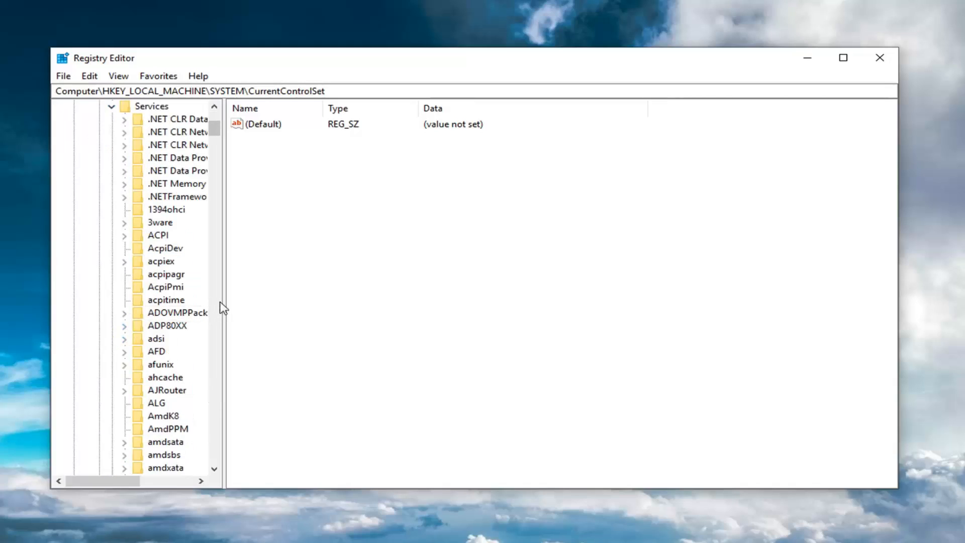
scroll(down, 3)
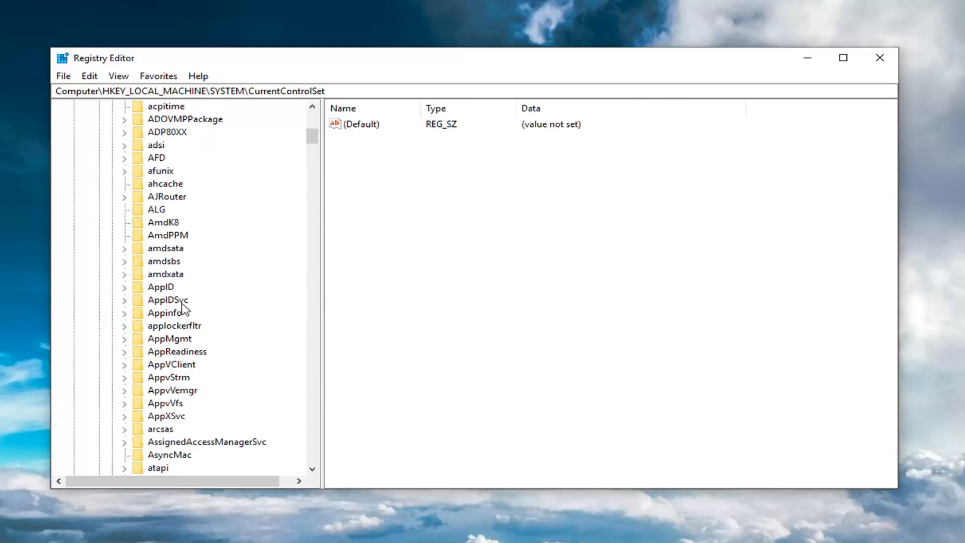
scroll(down, 3)
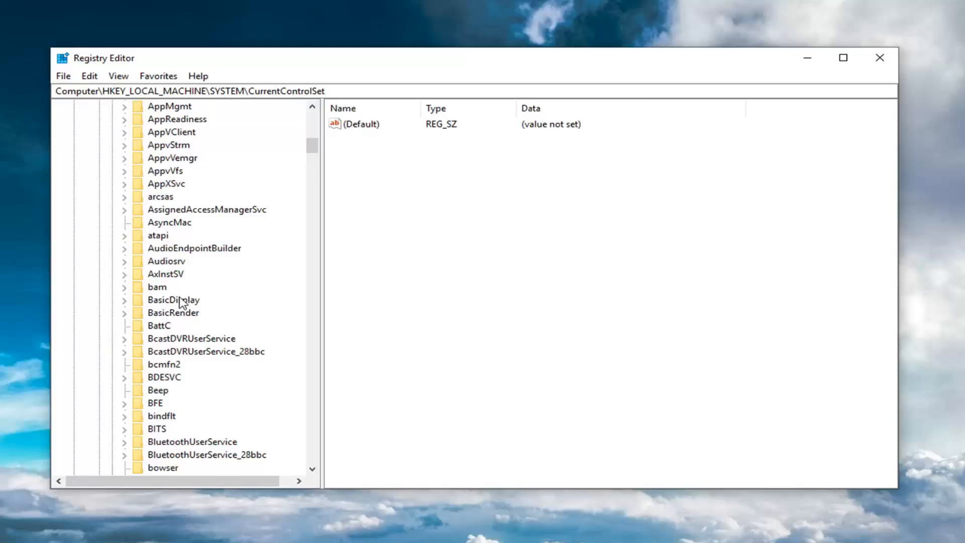
scroll(down, 3)
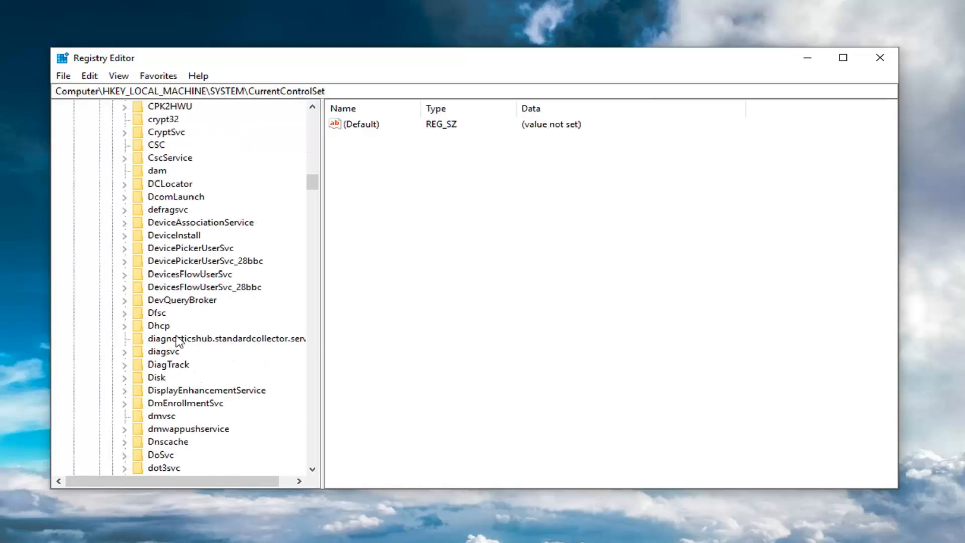
click(159, 324)
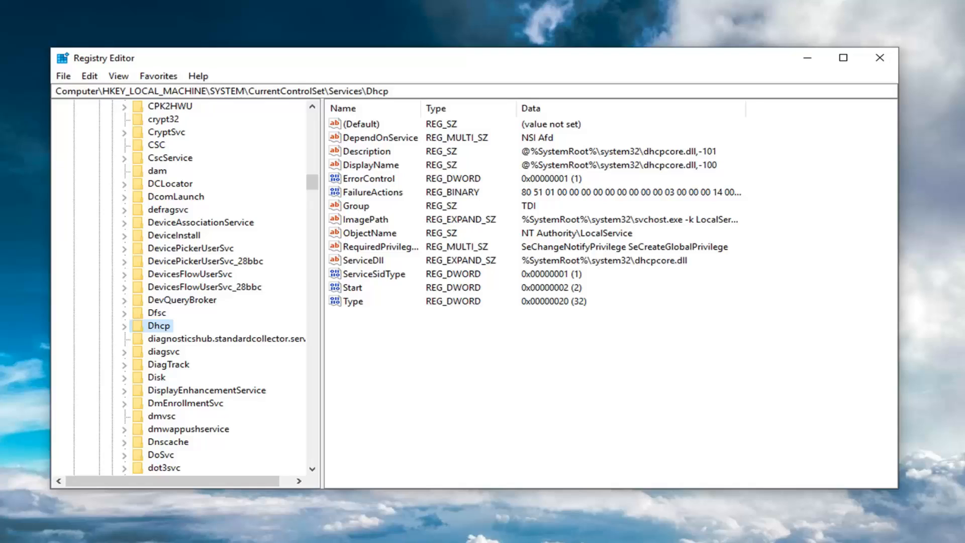
mouse_move(396, 141)
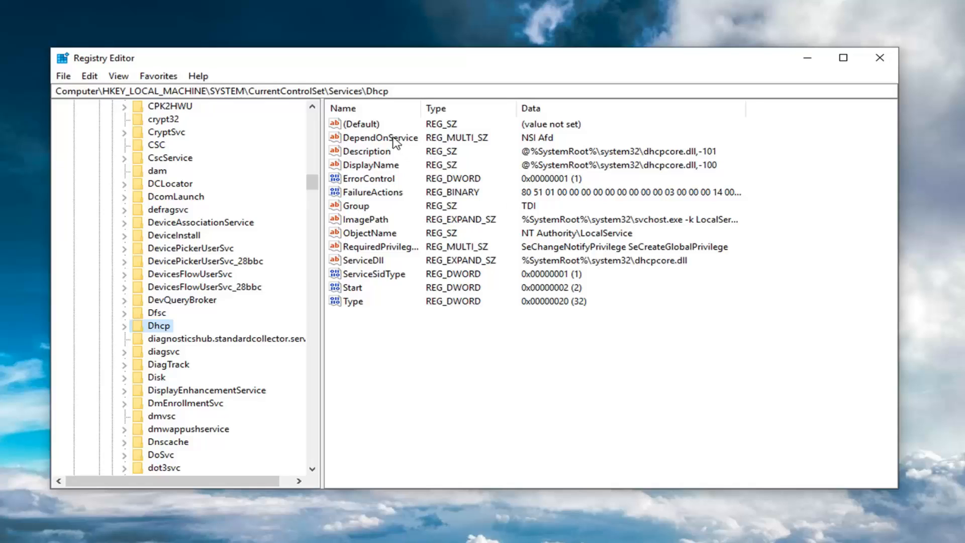
Step: Delete the DependOnService value from the Dhcp key, confirm, and close Registry Editor
click(380, 137)
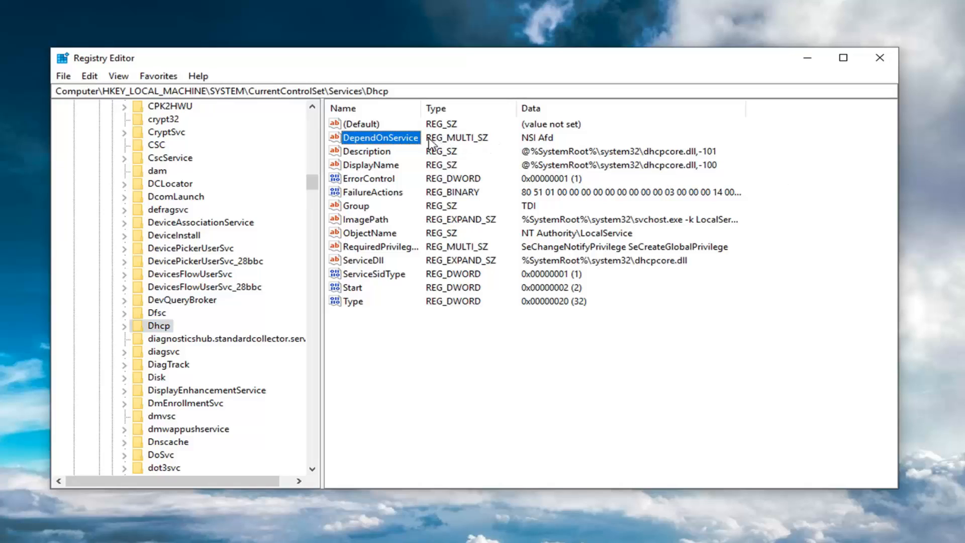
mouse_move(455, 144)
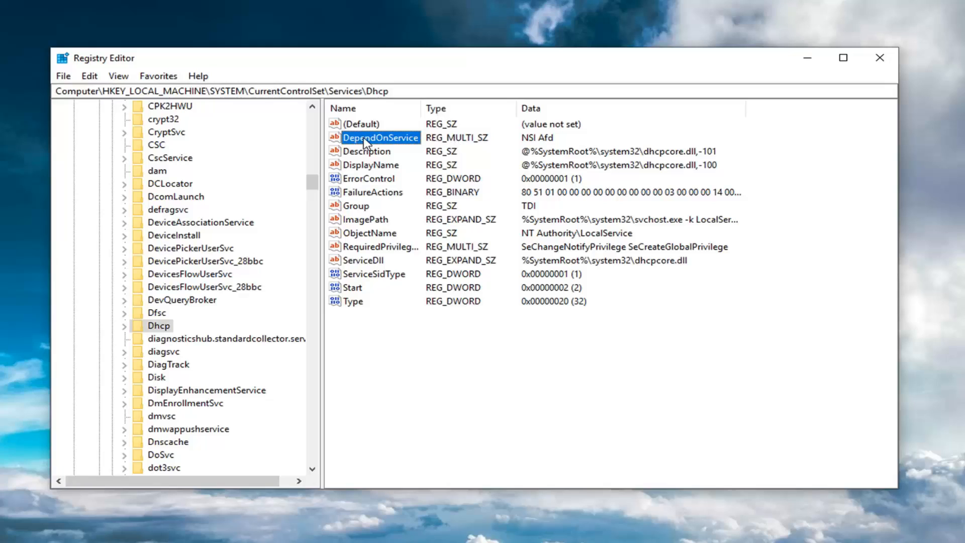
right_click(378, 138)
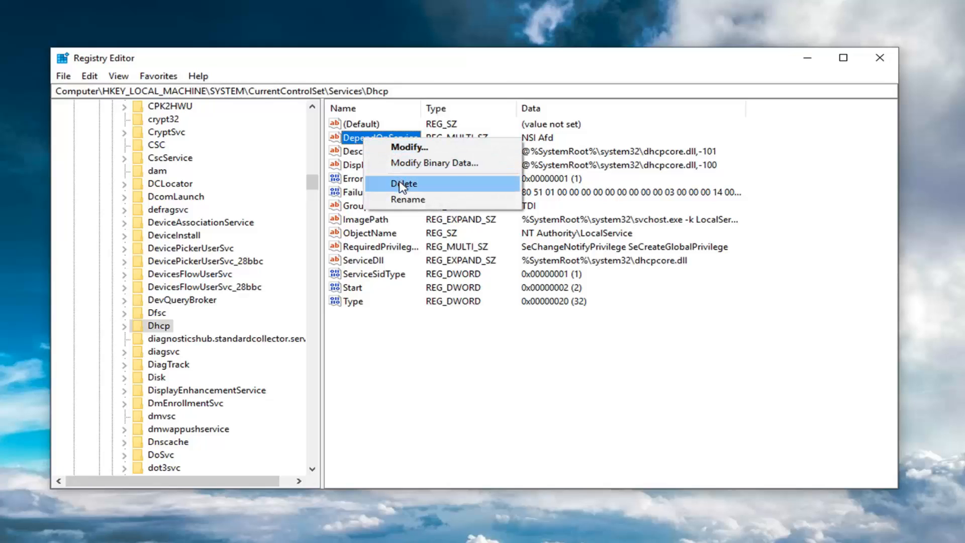
click(404, 183)
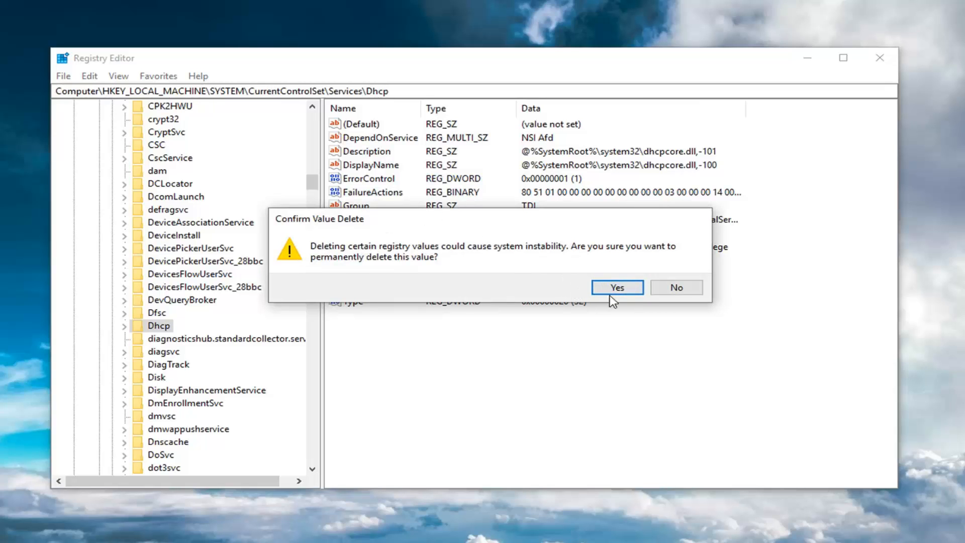
click(616, 287)
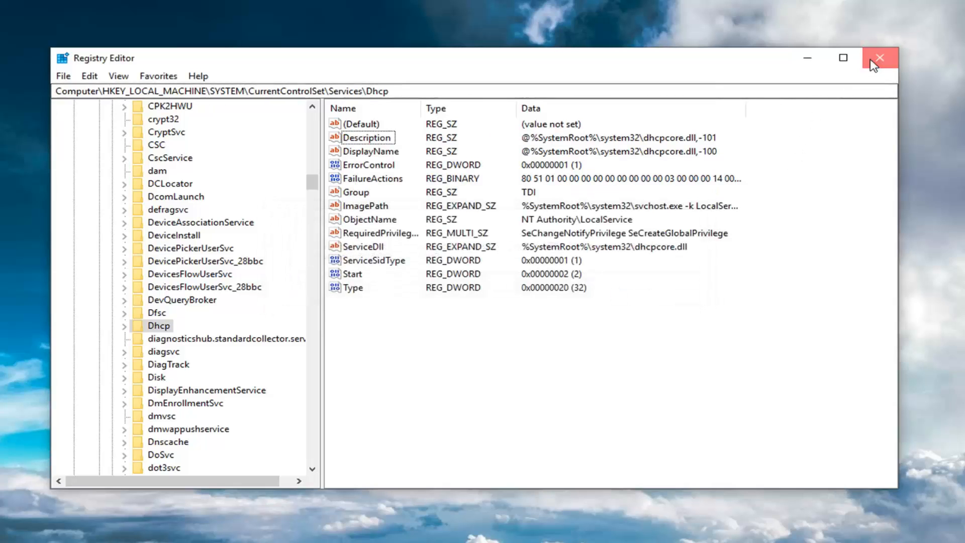
click(878, 58)
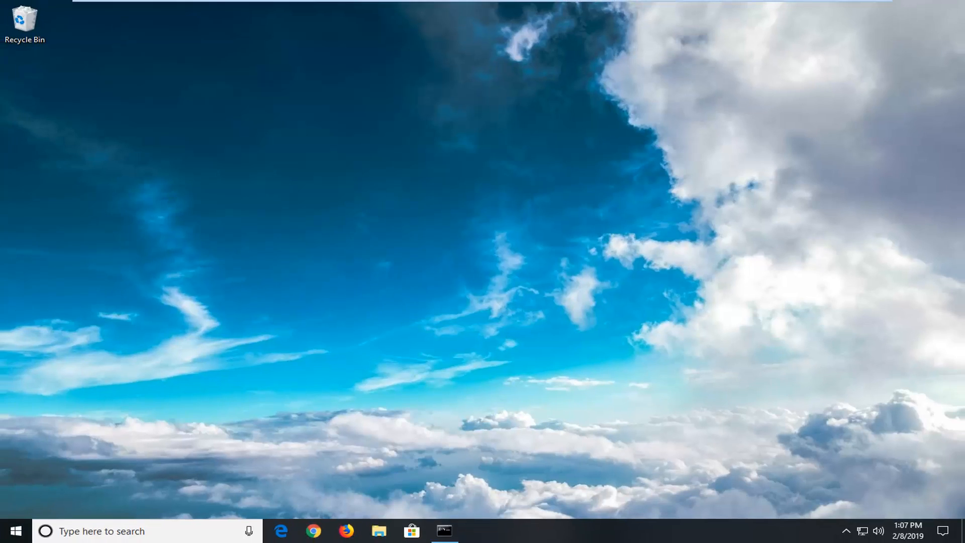